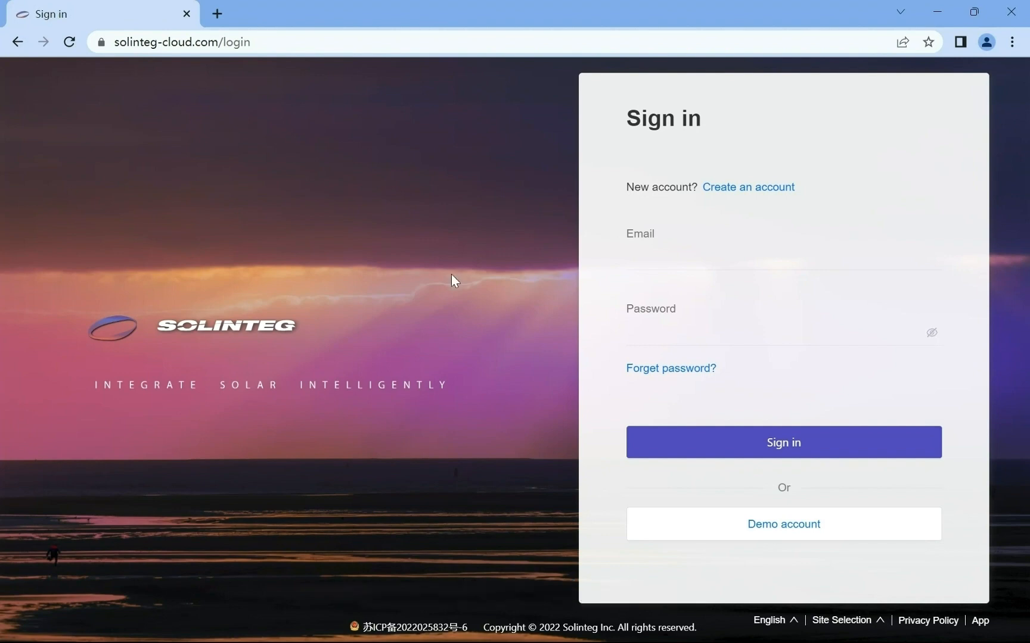
# - Keep the interface in English and log in with the demo account
pyautogui.click(768, 621)
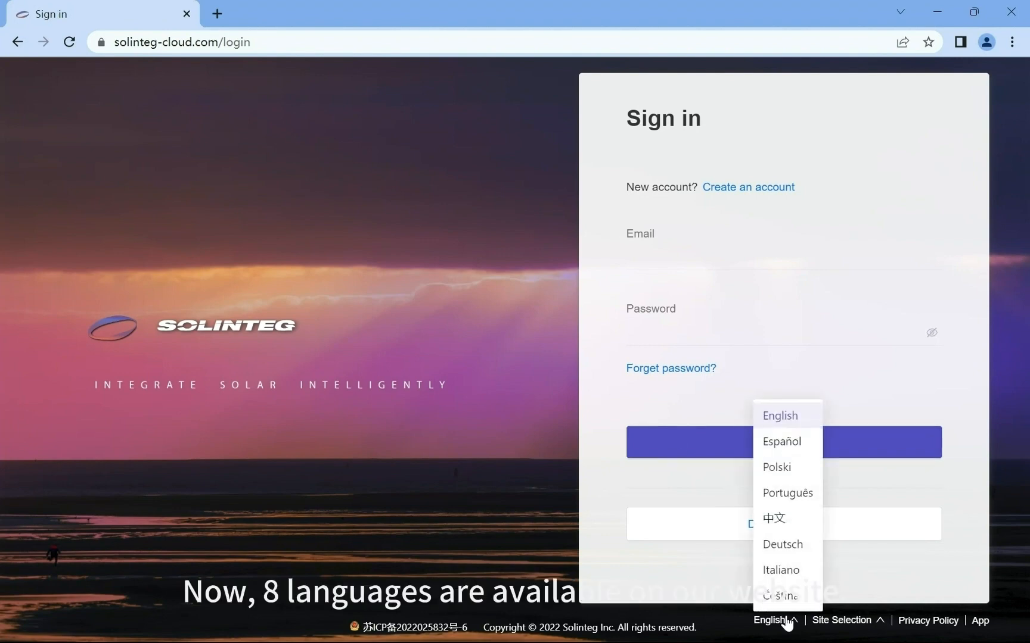
pyautogui.click(847, 620)
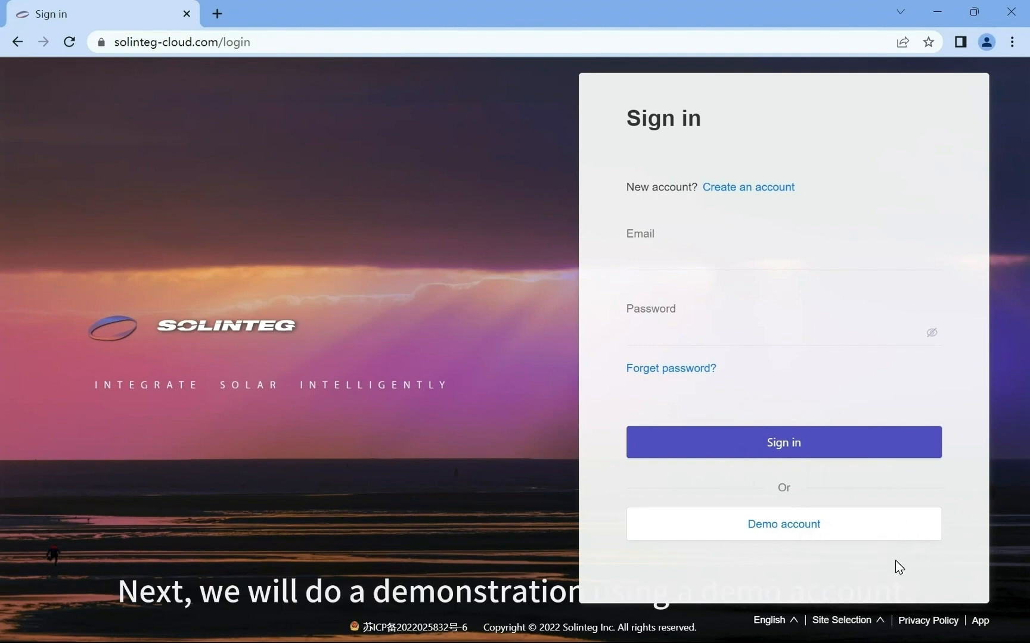
pyautogui.click(783, 523)
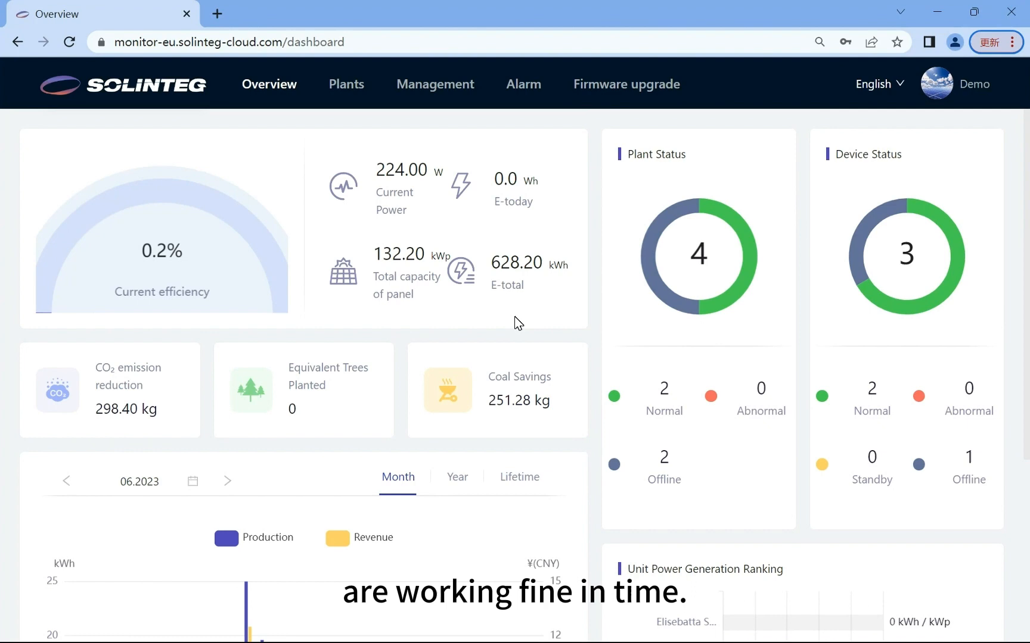
# - Browse the overview dashboard, then open Three Phase Energy Store Station #1 from Plants
pyautogui.scroll(-3)
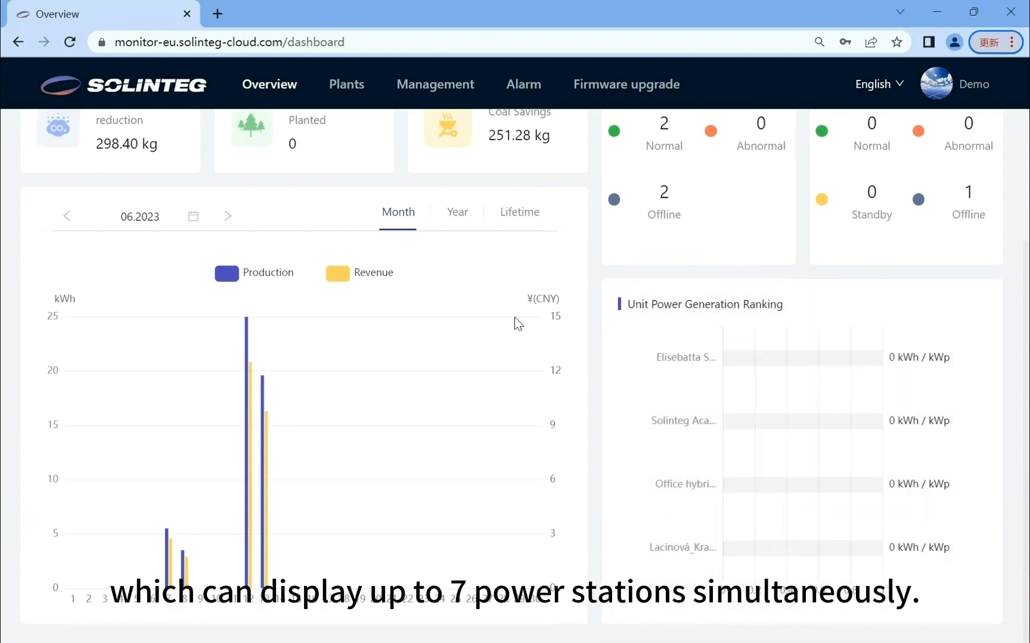
pyautogui.click(347, 84)
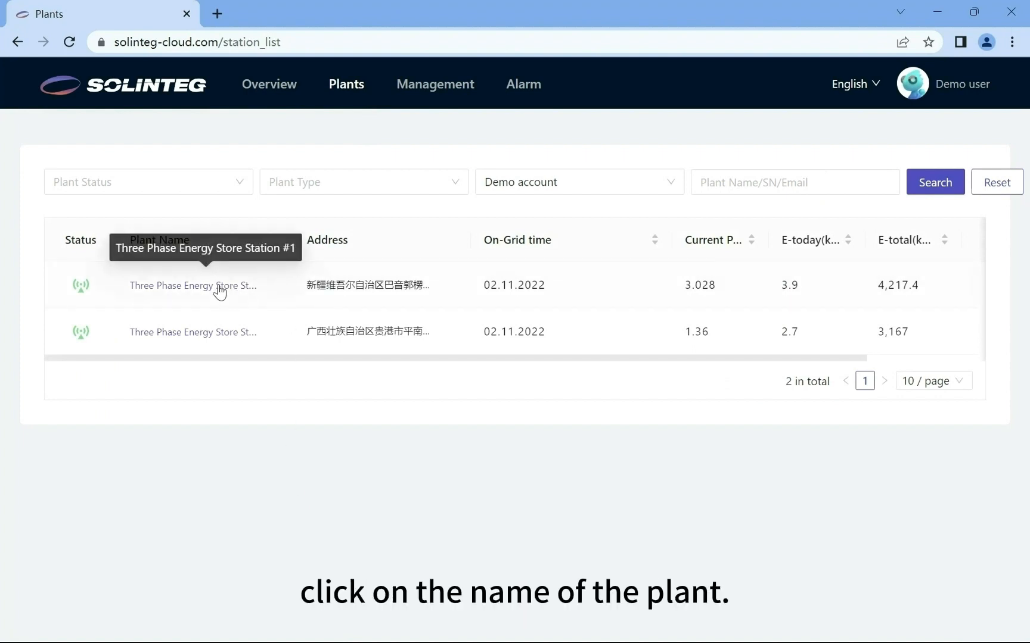
pyautogui.click(192, 285)
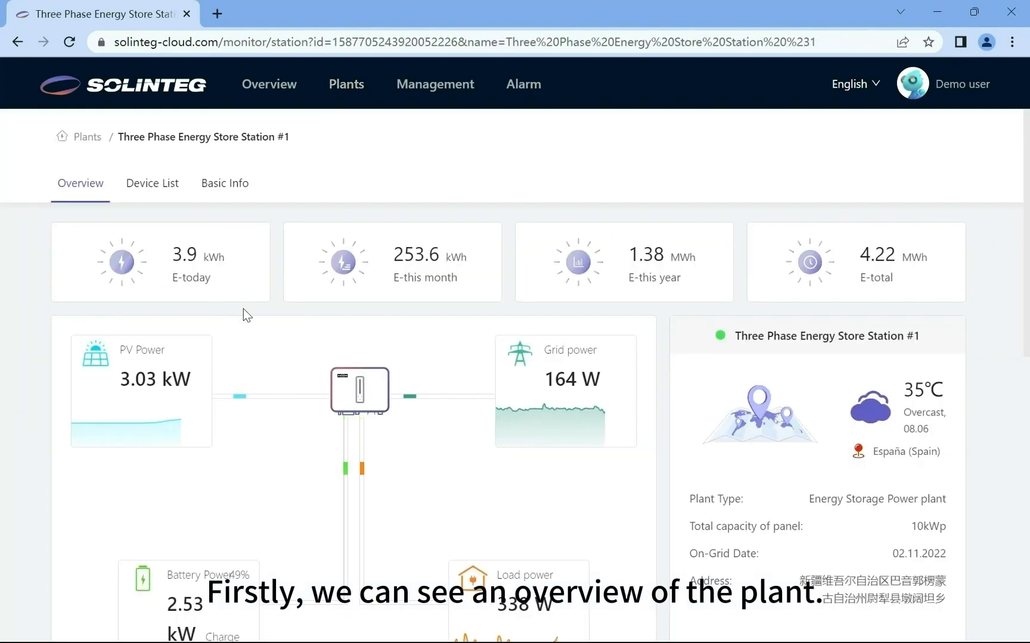
pyautogui.moveTo(273, 319)
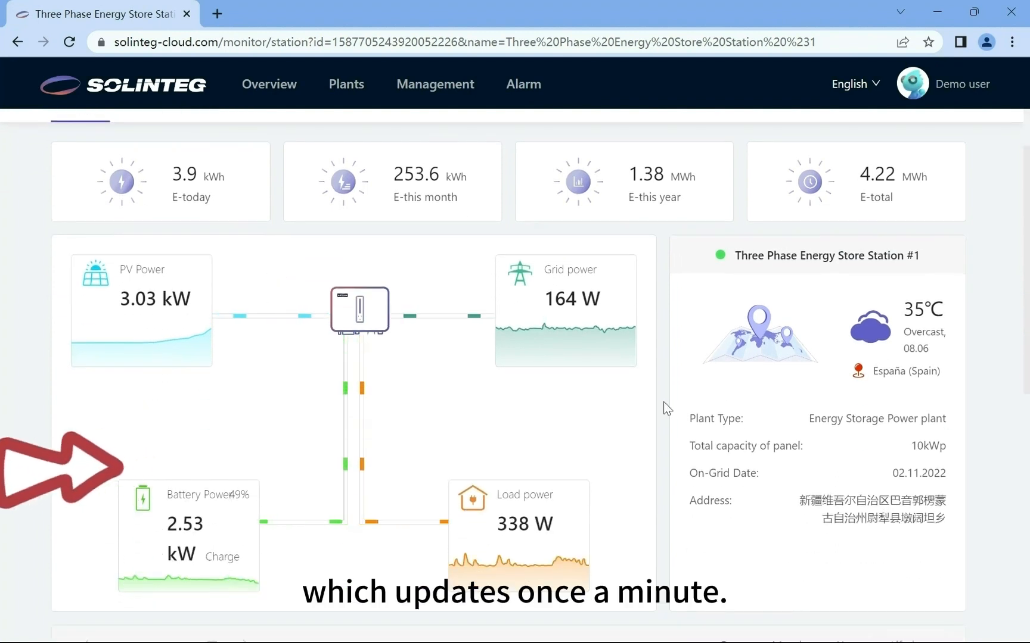
pyautogui.moveTo(605, 414)
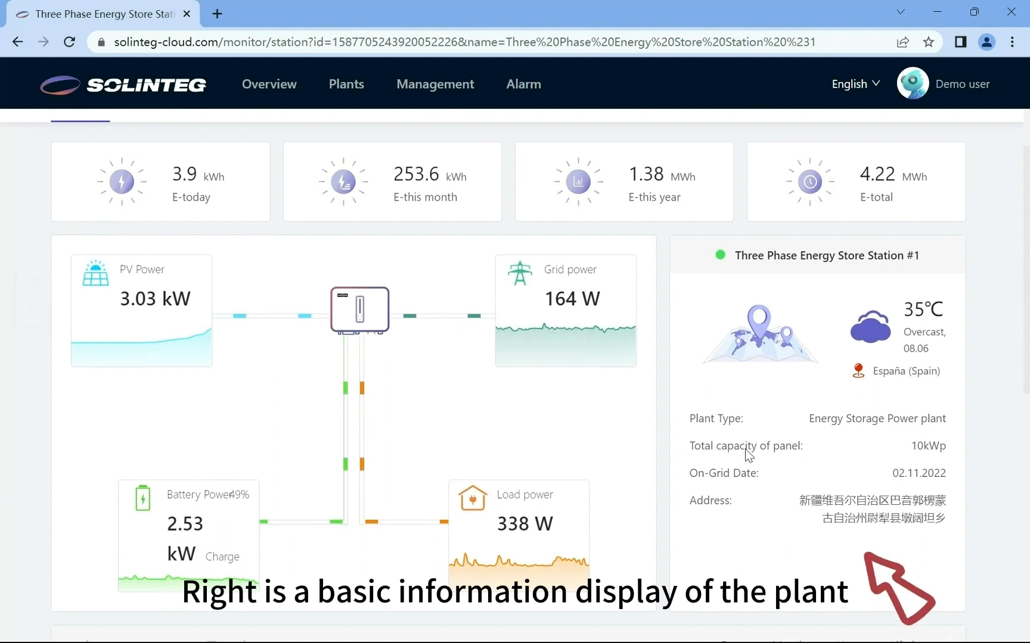
pyautogui.moveTo(1009, 437)
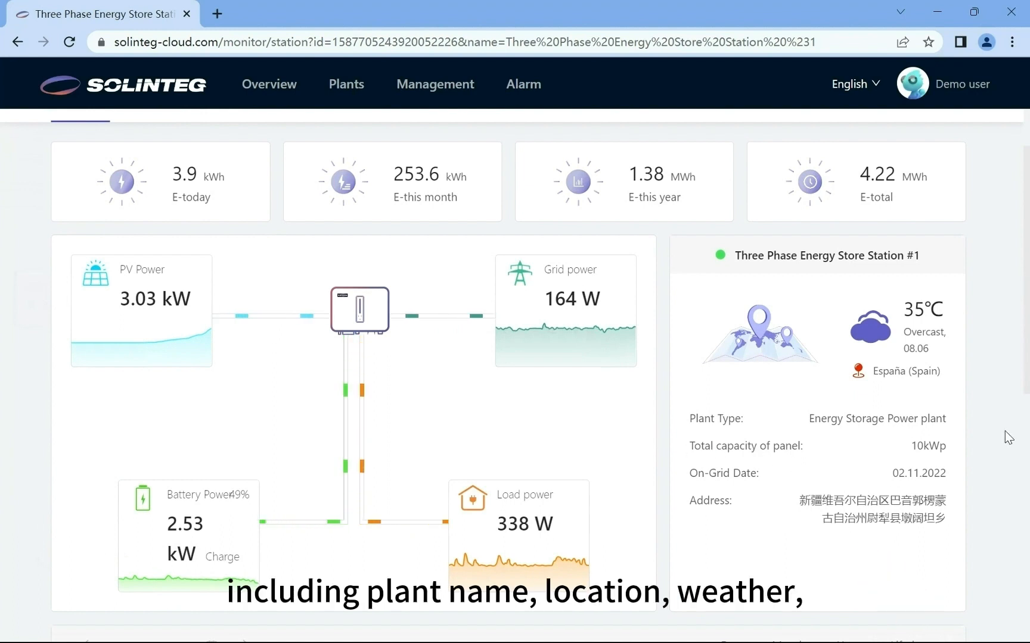
# - Scroll to the daily power chart and toggle the PV Power series off and back on
pyautogui.scroll(-3)
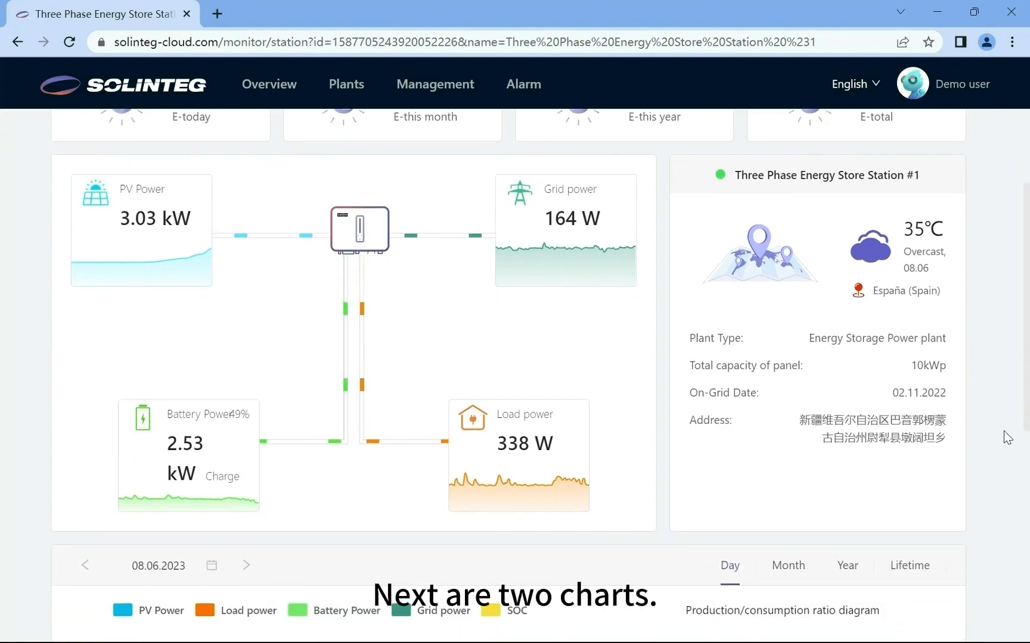
pyautogui.scroll(-3)
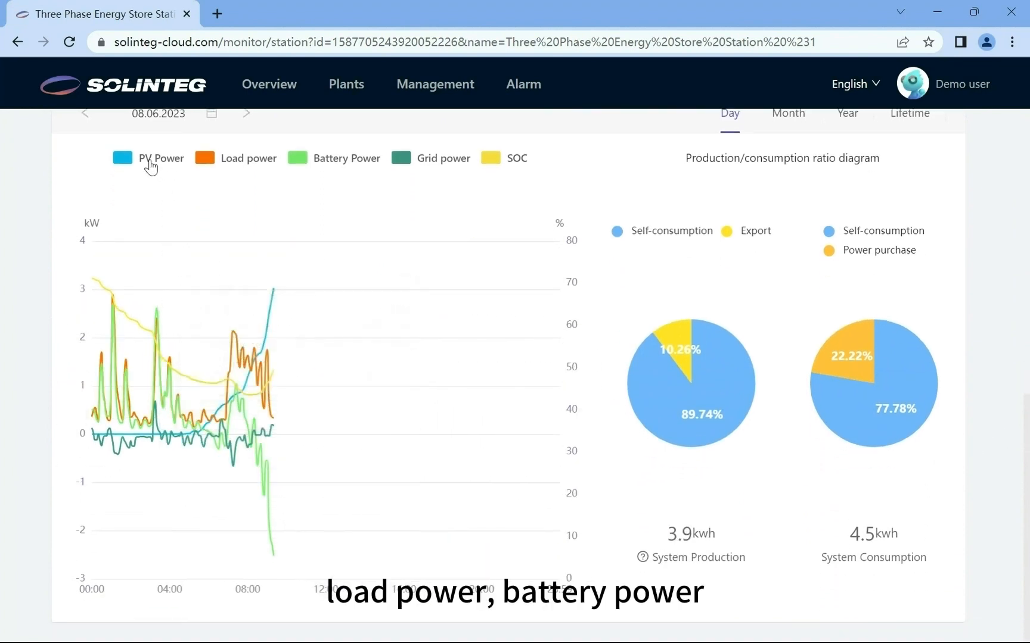
pyautogui.click(508, 157)
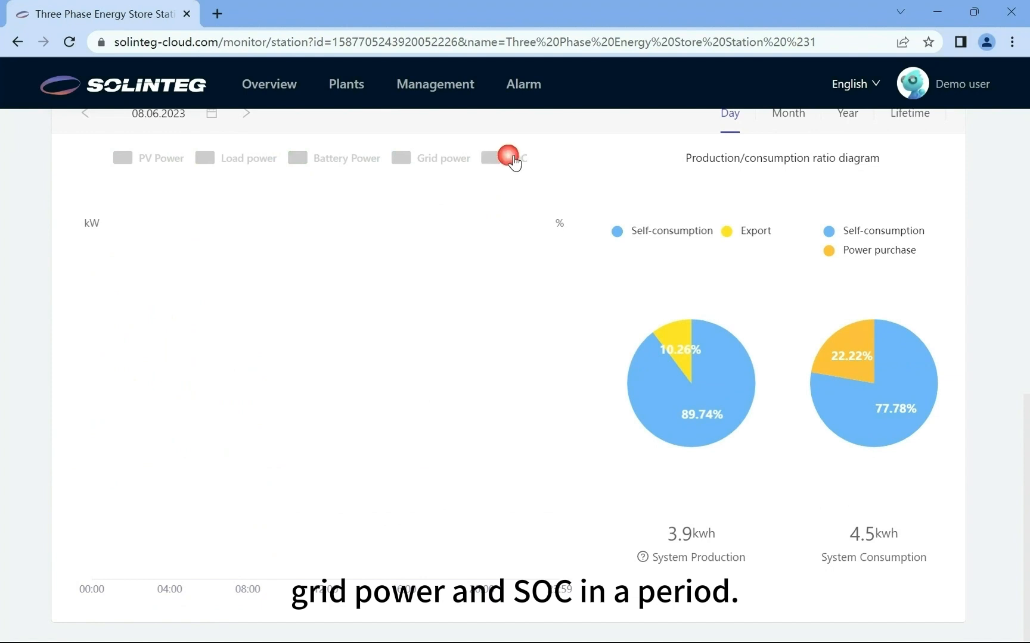
pyautogui.click(507, 157)
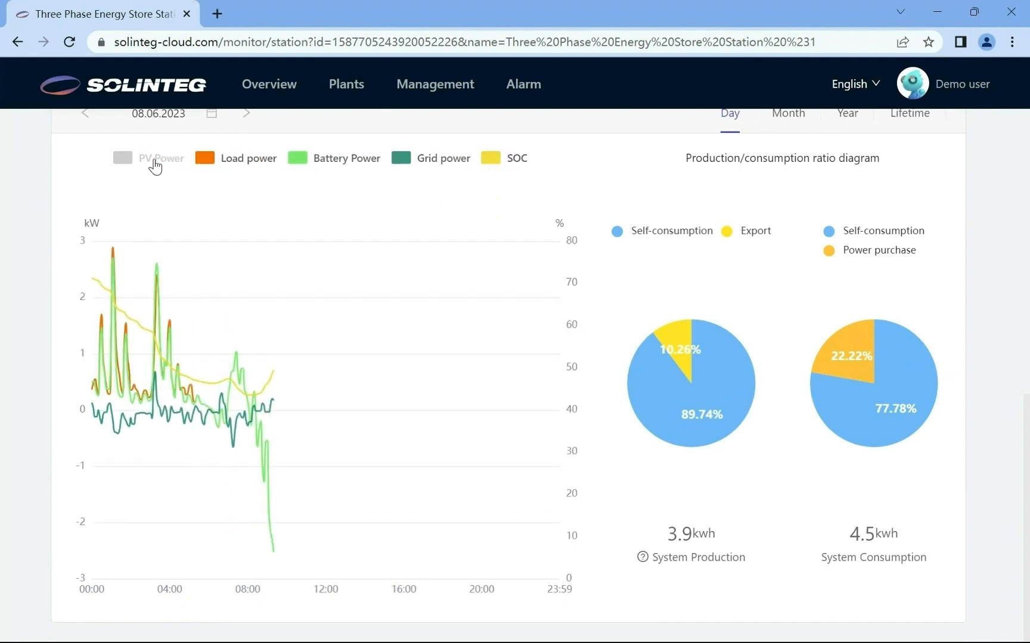
pyautogui.click(159, 157)
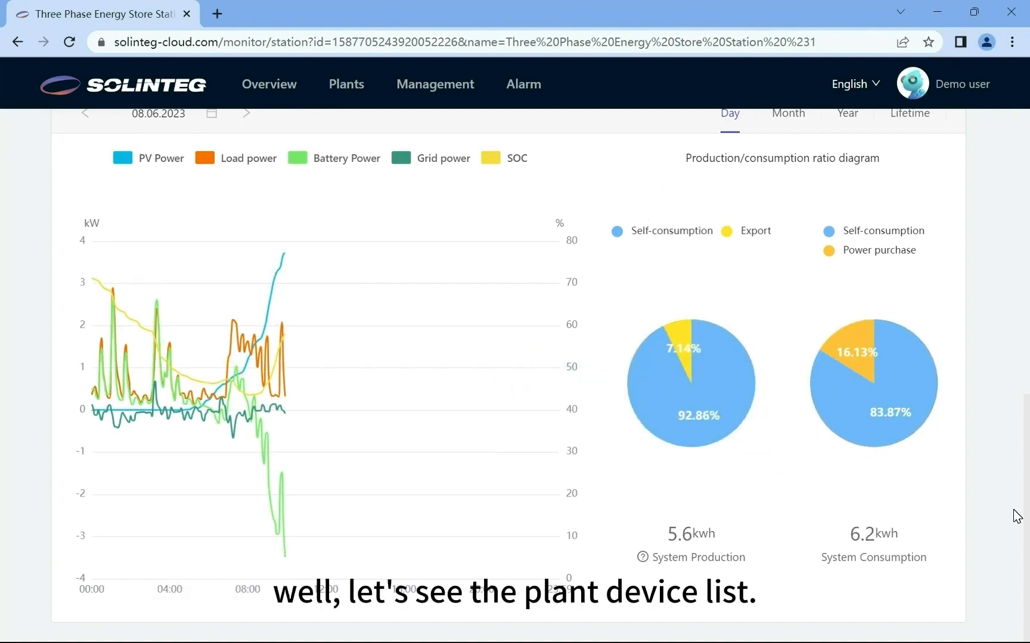
# - View the hybrid inverter in Device List, cancelling its rename and parameter settings dialogs
pyautogui.click(152, 183)
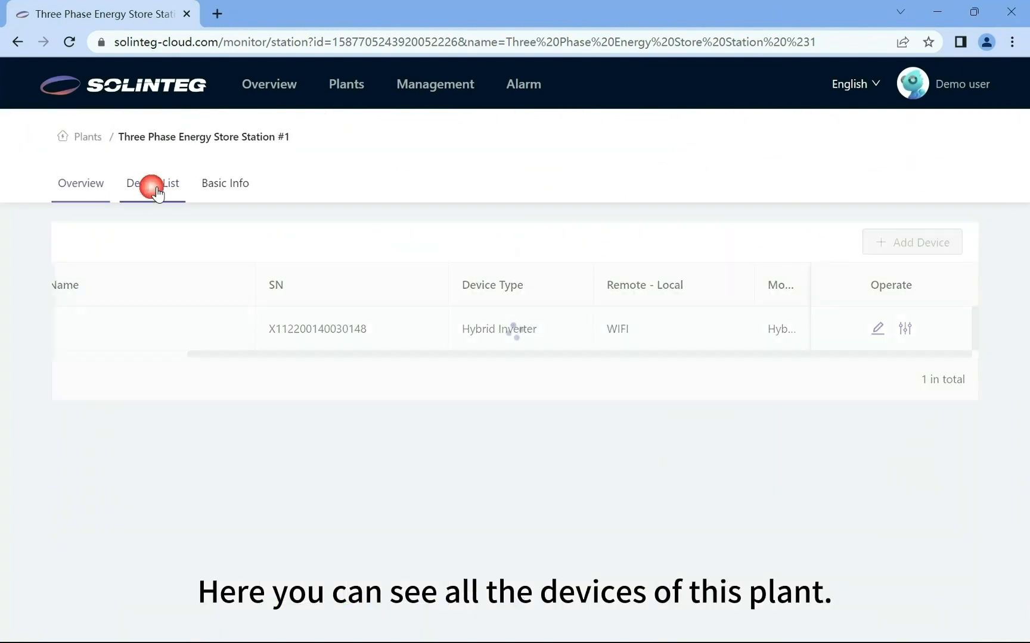
pyautogui.click(152, 182)
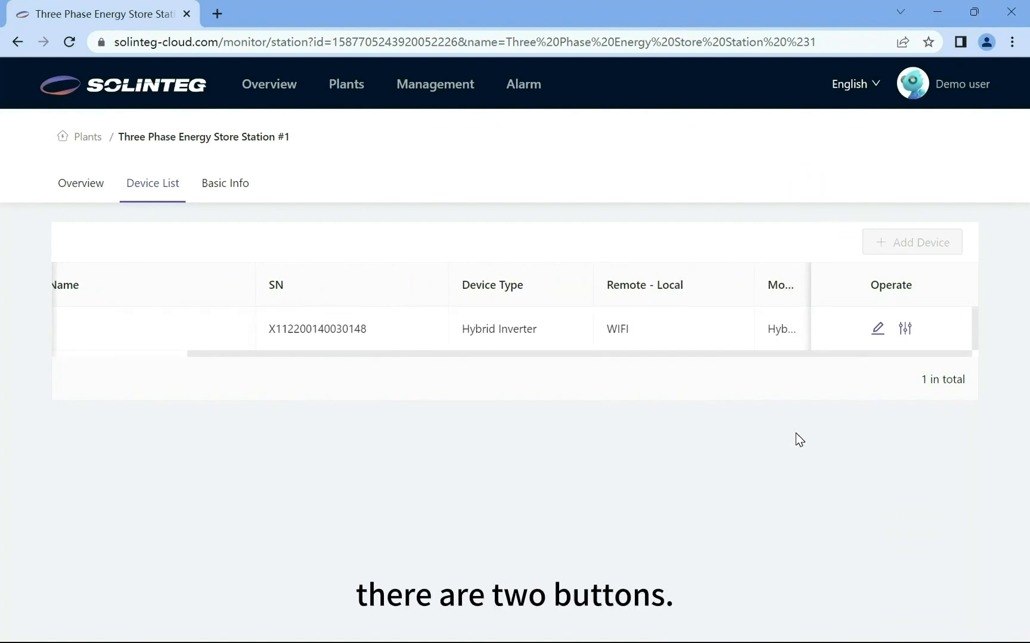
pyautogui.moveTo(886, 342)
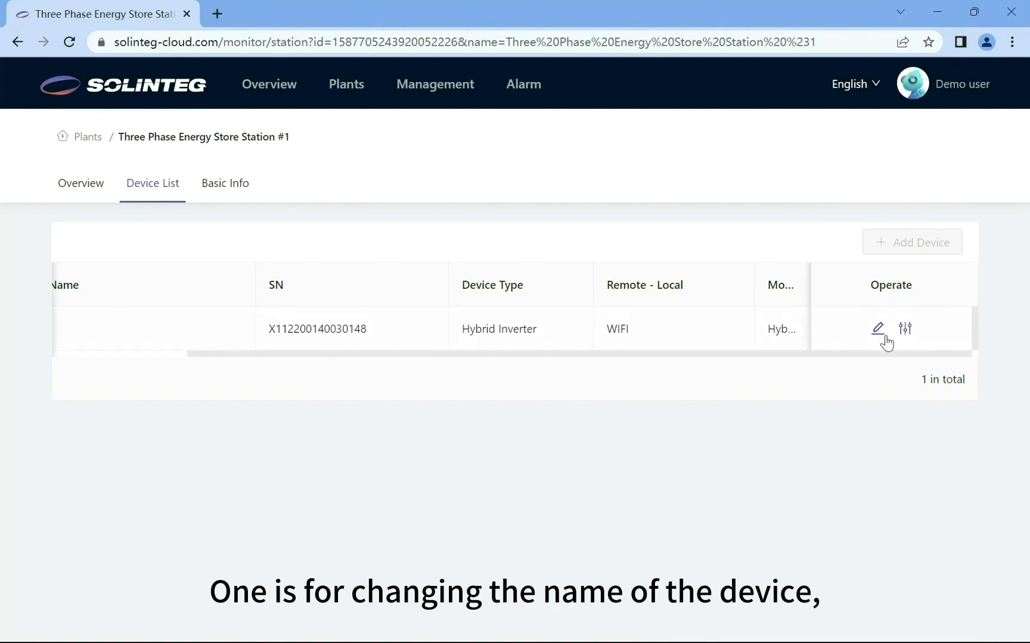
pyautogui.click(876, 329)
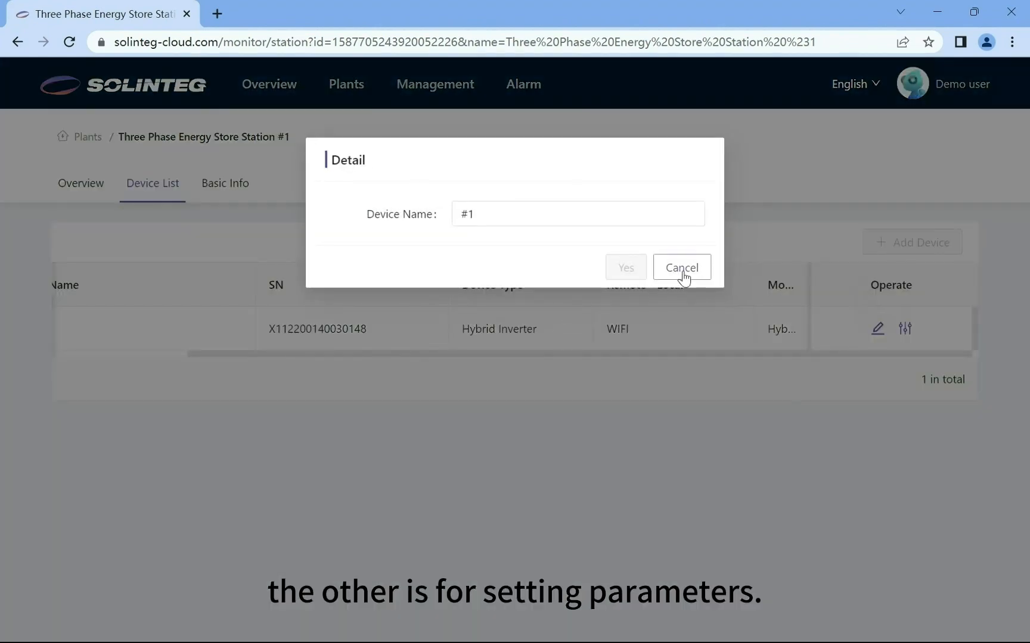
pyautogui.click(681, 267)
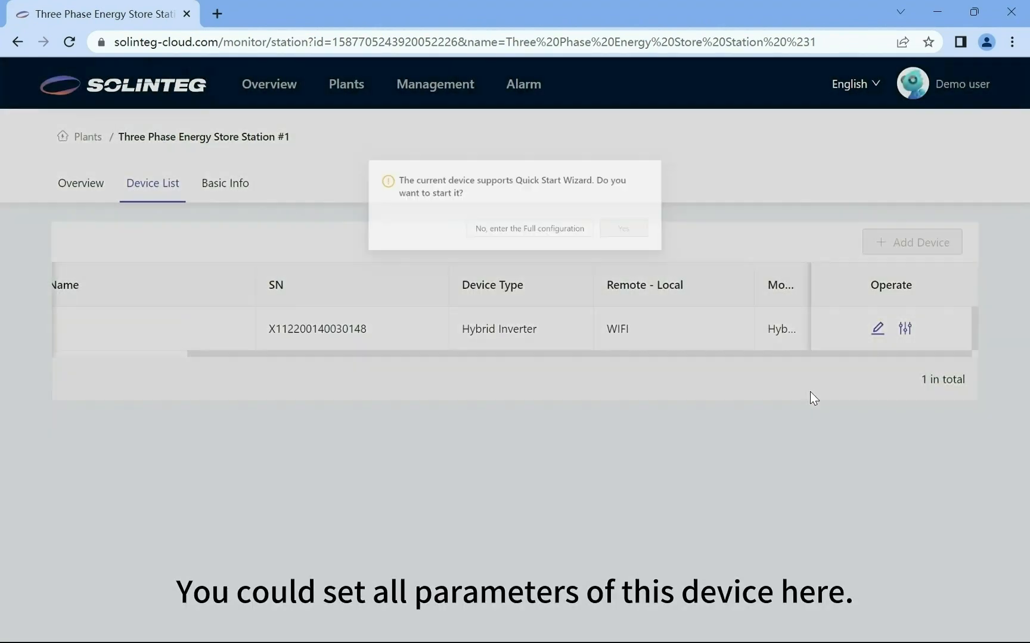
pyautogui.click(529, 229)
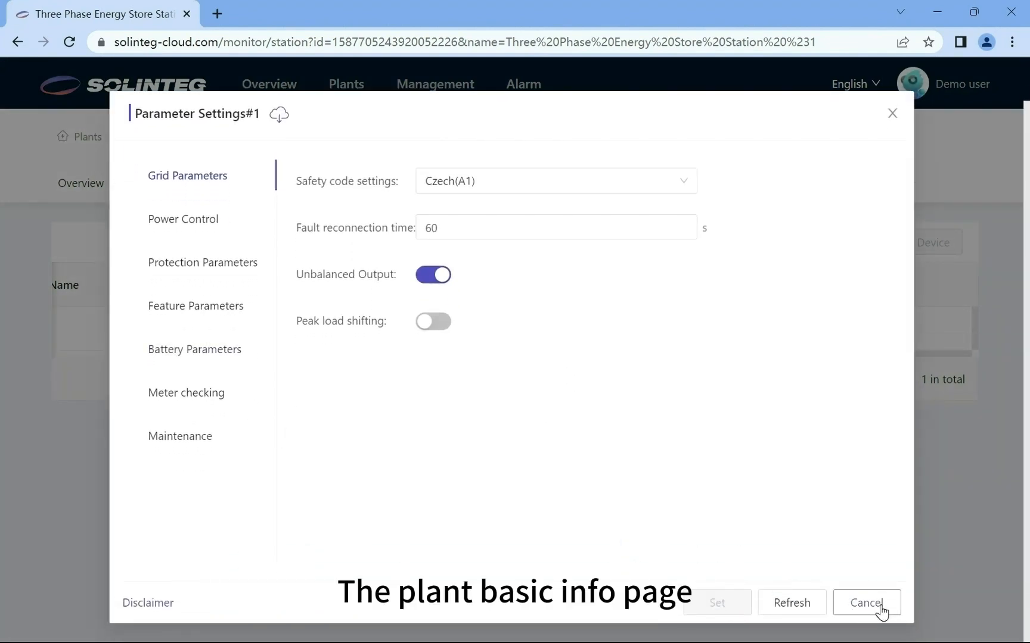
pyautogui.click(865, 603)
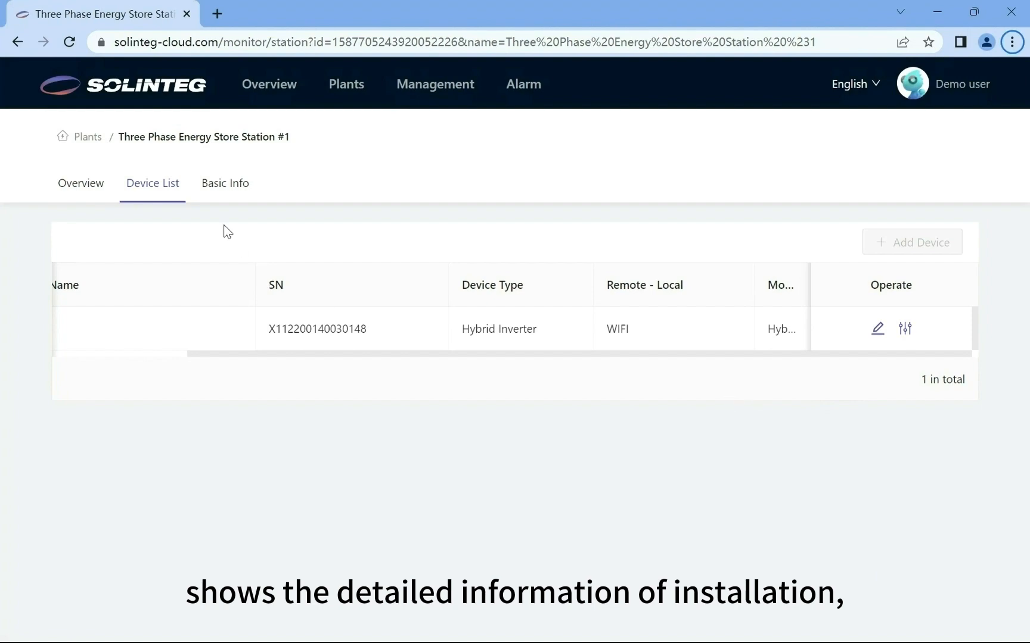
# - Scroll through the station's Basic Info tab showing plant name, type, on-grid date and capacity
pyautogui.click(225, 182)
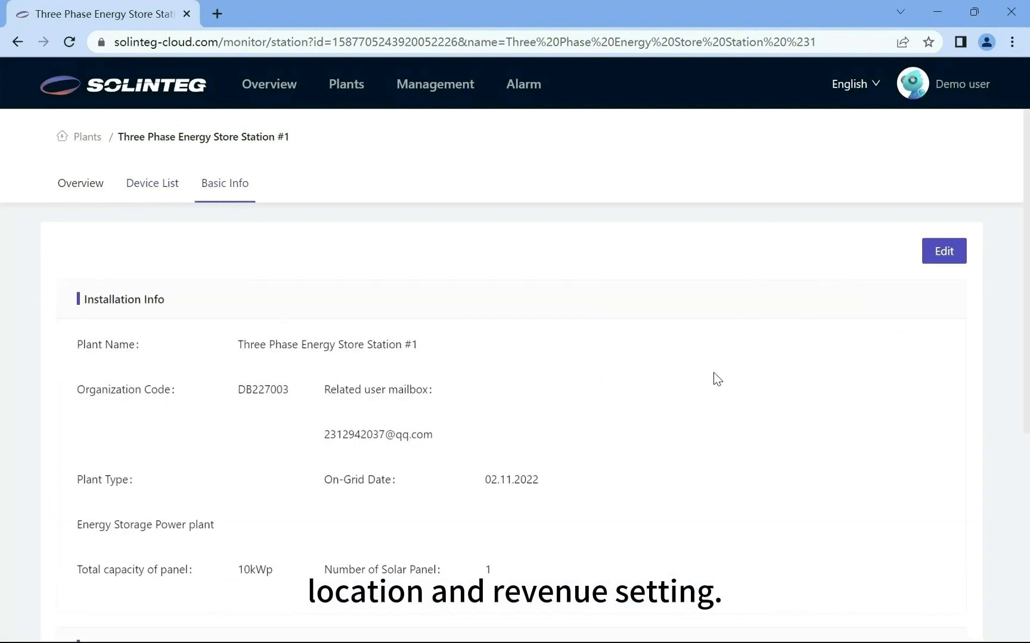
pyautogui.scroll(-3)
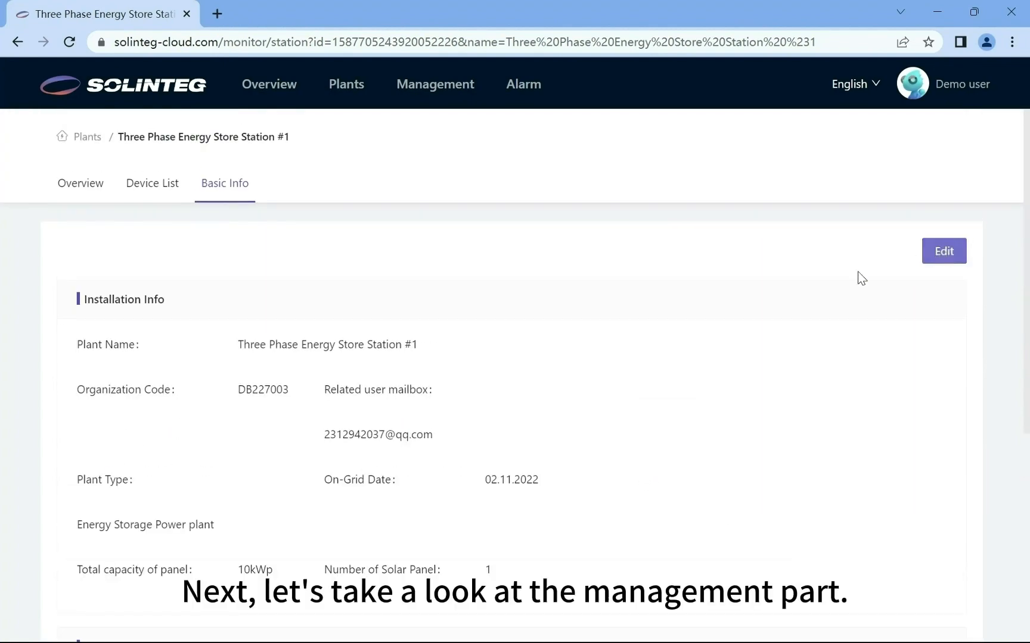
# - View plant management, then Organization Management's Internal Account tab with its single account
pyautogui.click(435, 84)
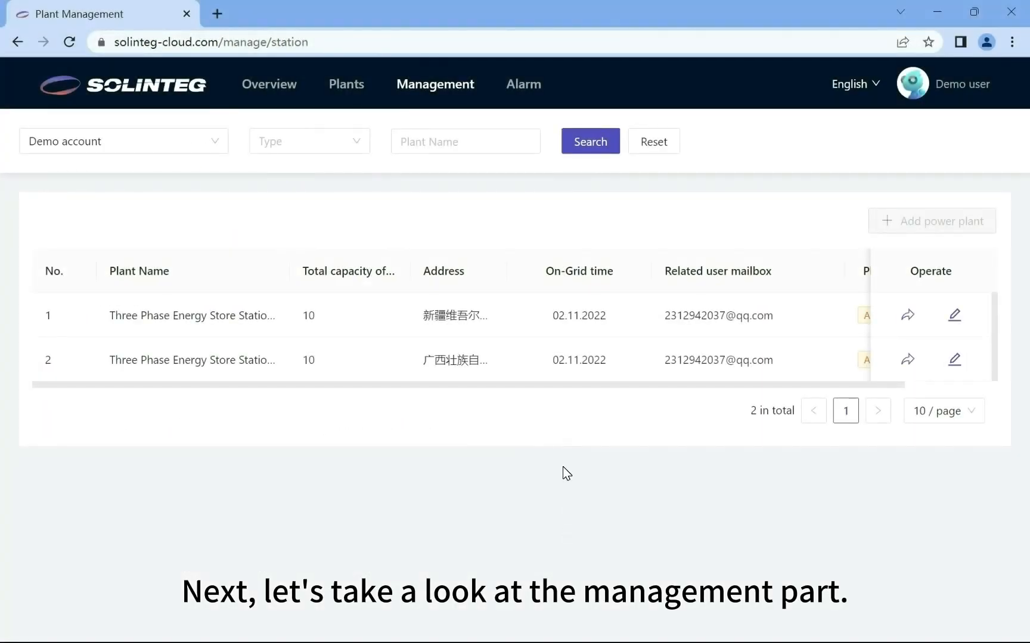
pyautogui.moveTo(435, 84)
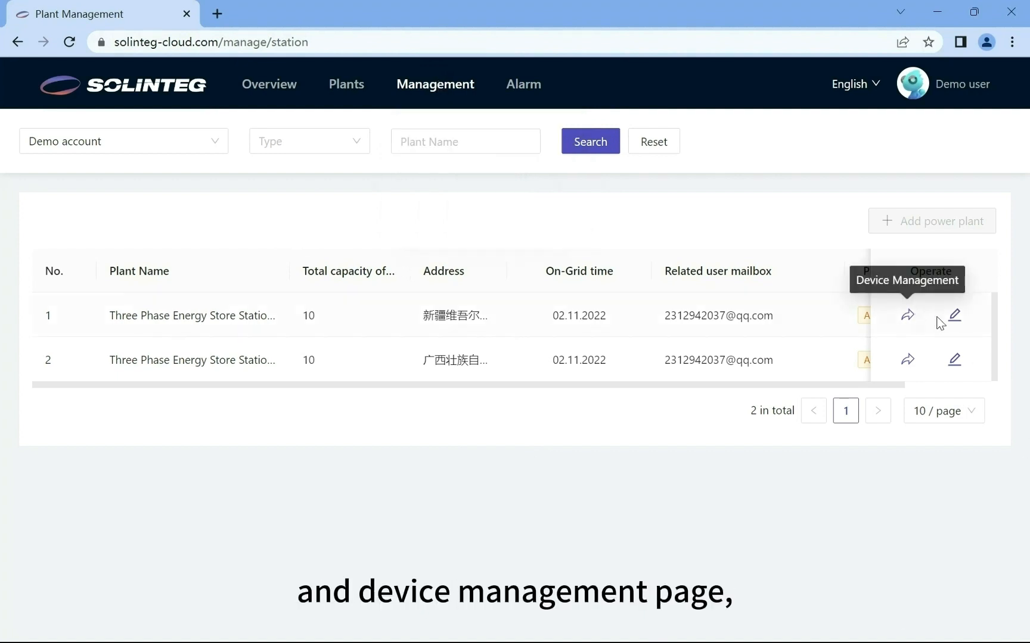
pyautogui.click(434, 84)
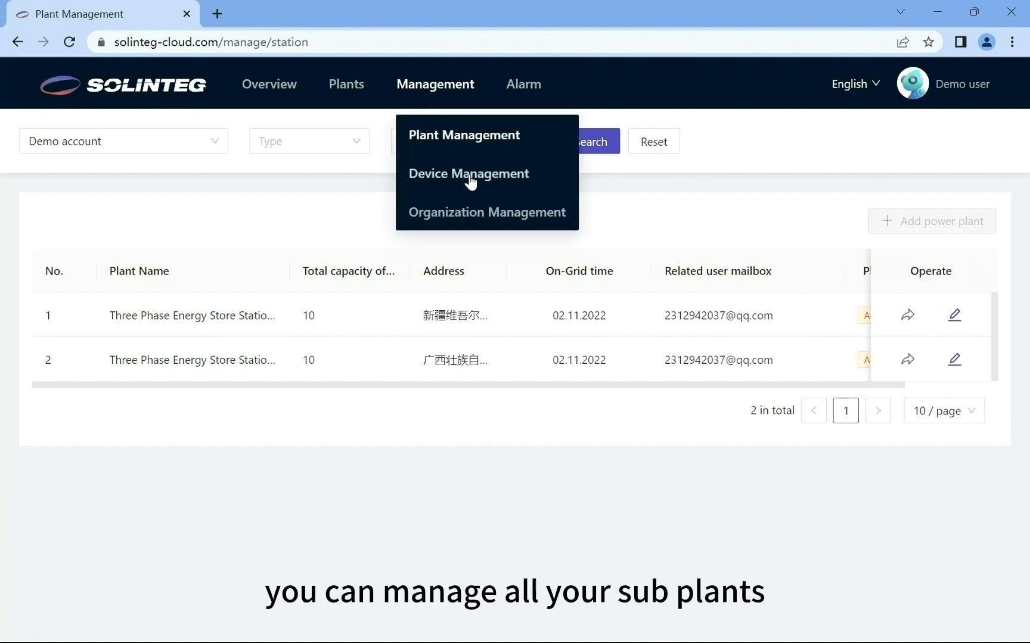
pyautogui.click(468, 173)
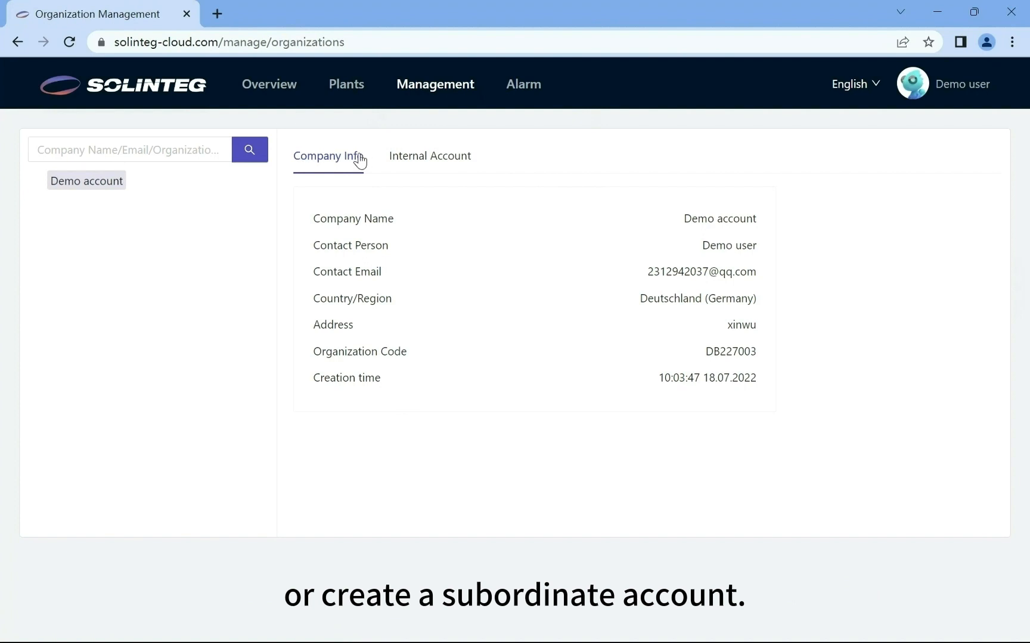
pyautogui.click(430, 156)
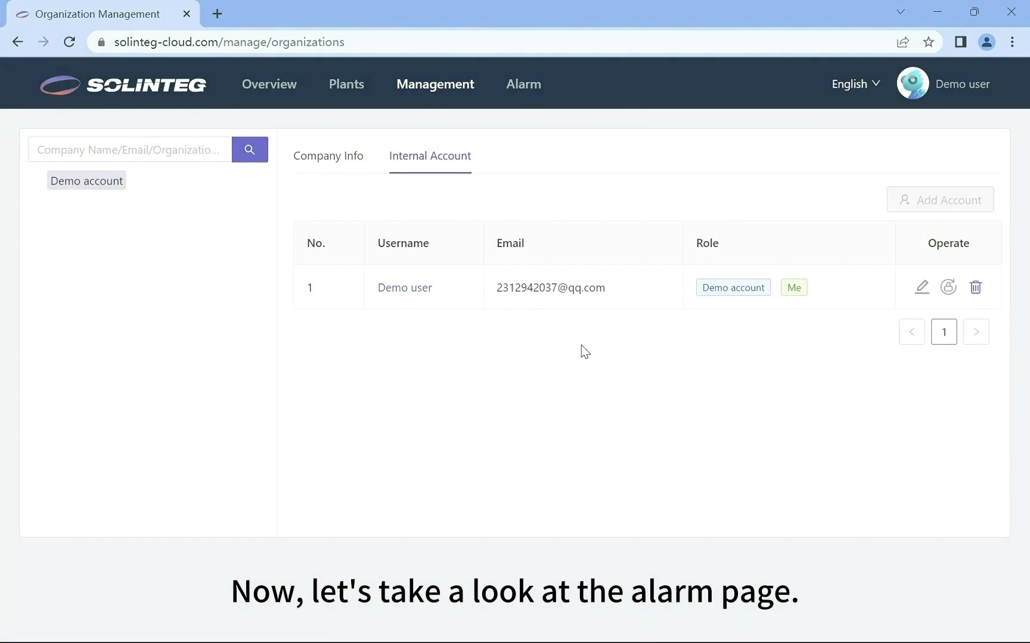
# - Review the alarm list and the latest alarm's details, then reach account settings
pyautogui.click(522, 84)
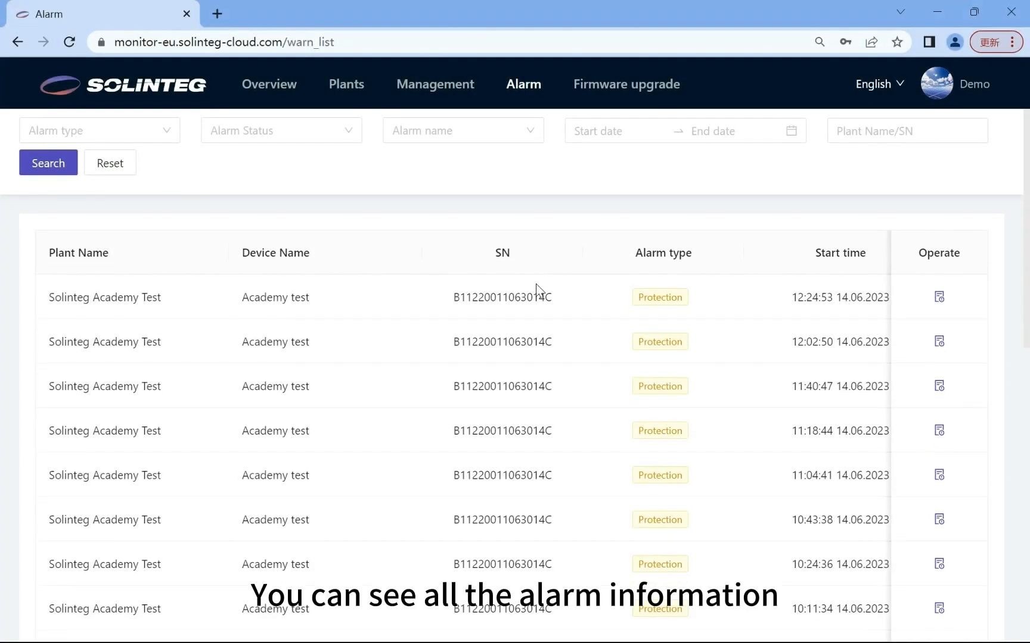
pyautogui.scroll(-3)
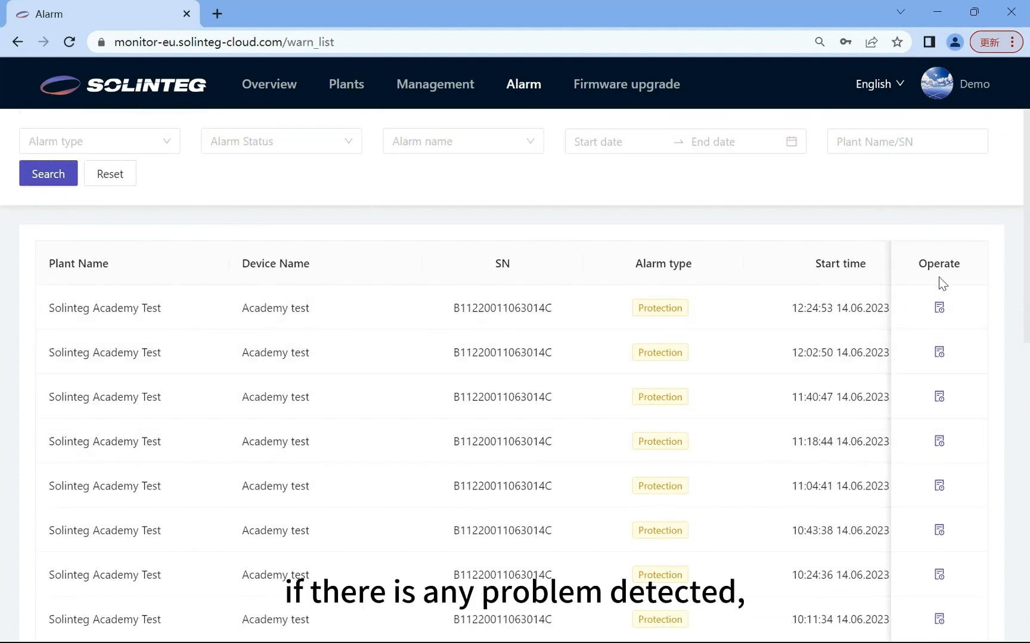
pyautogui.click(938, 308)
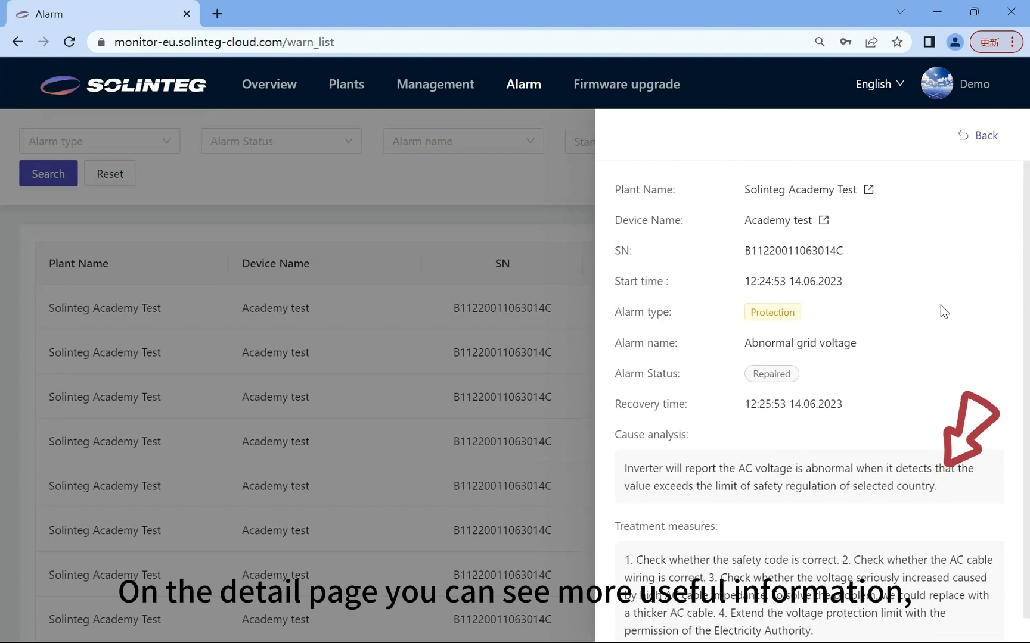
pyautogui.scroll(-3)
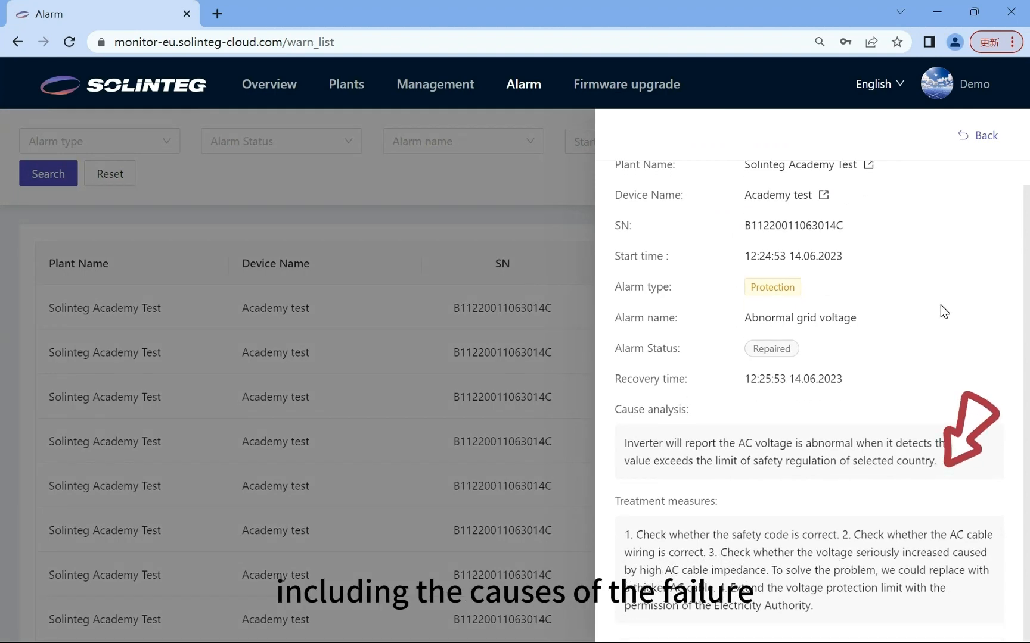
pyautogui.moveTo(965, 178)
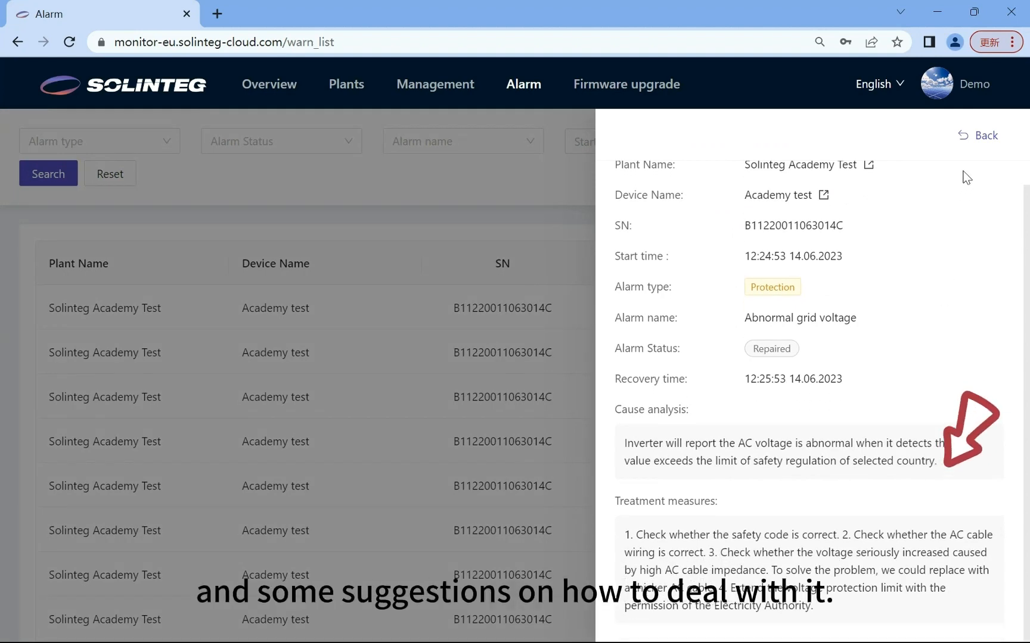
pyautogui.click(936, 83)
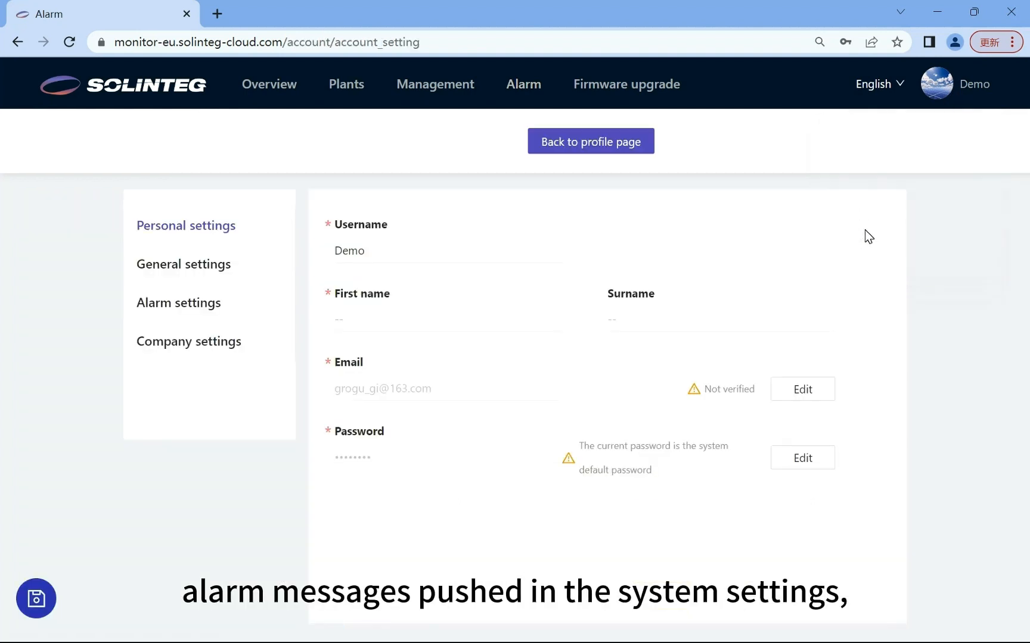
# - View the alarm push settings, then the firmware upgrade history with one successful inverter upgrade
pyautogui.click(178, 303)
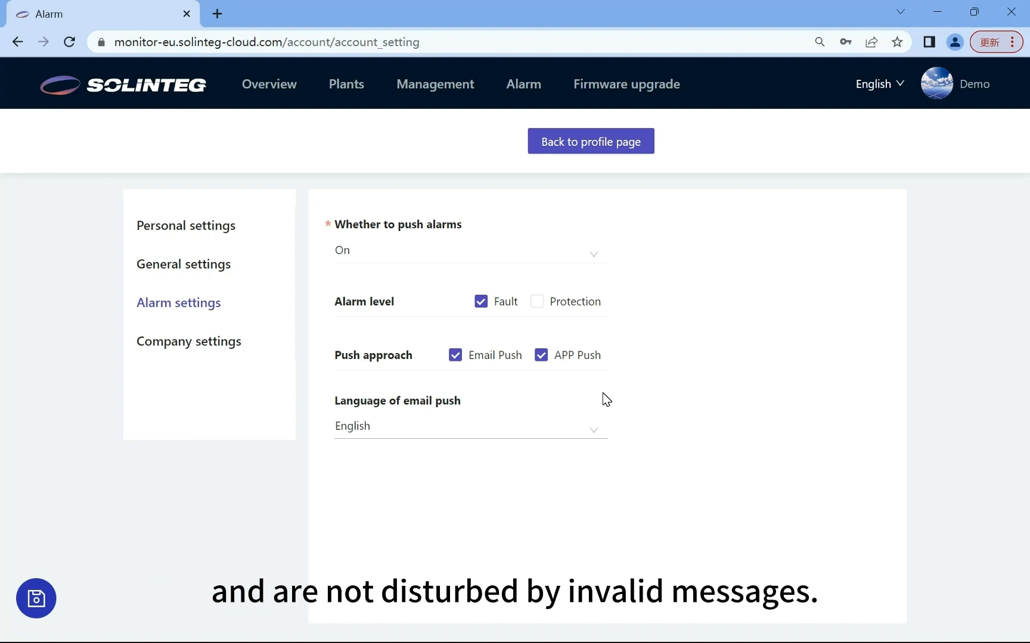
pyautogui.click(625, 84)
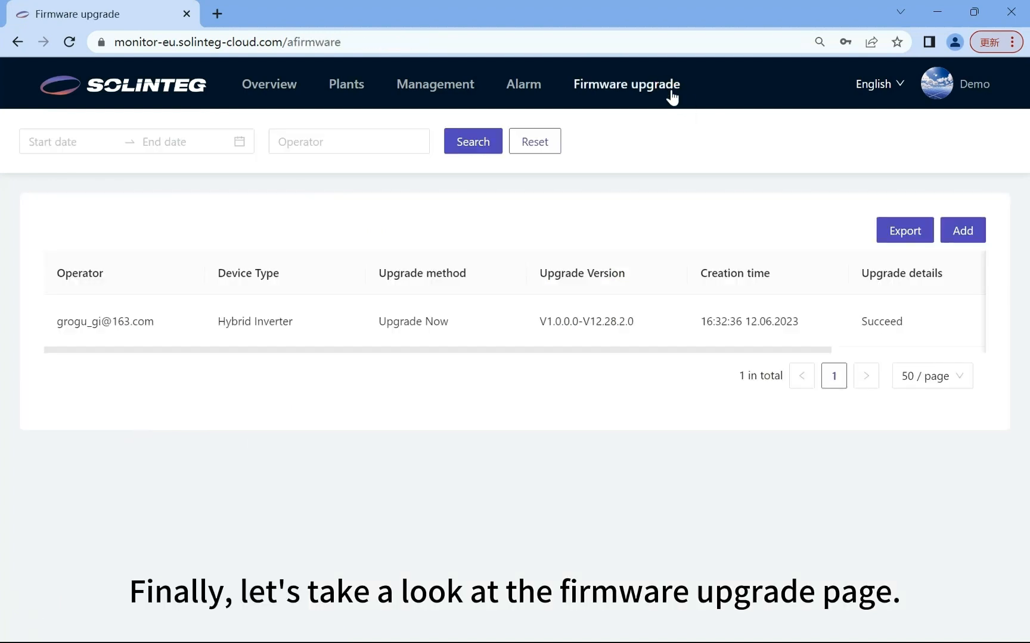
pyautogui.moveTo(708, 208)
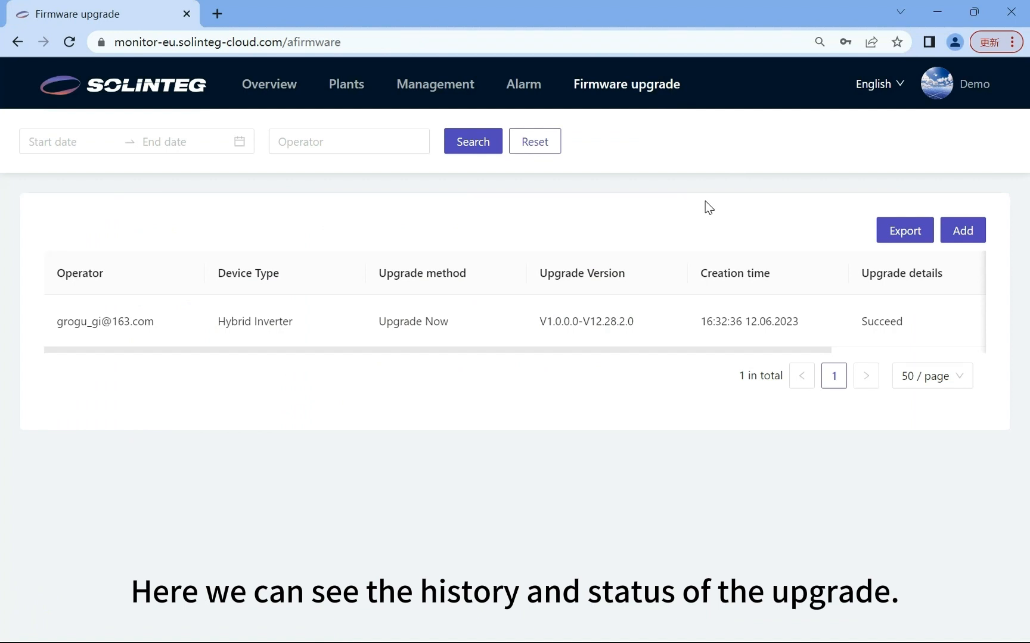
# - Add a new firmware upgrade, leaving the device unselected
pyautogui.click(962, 230)
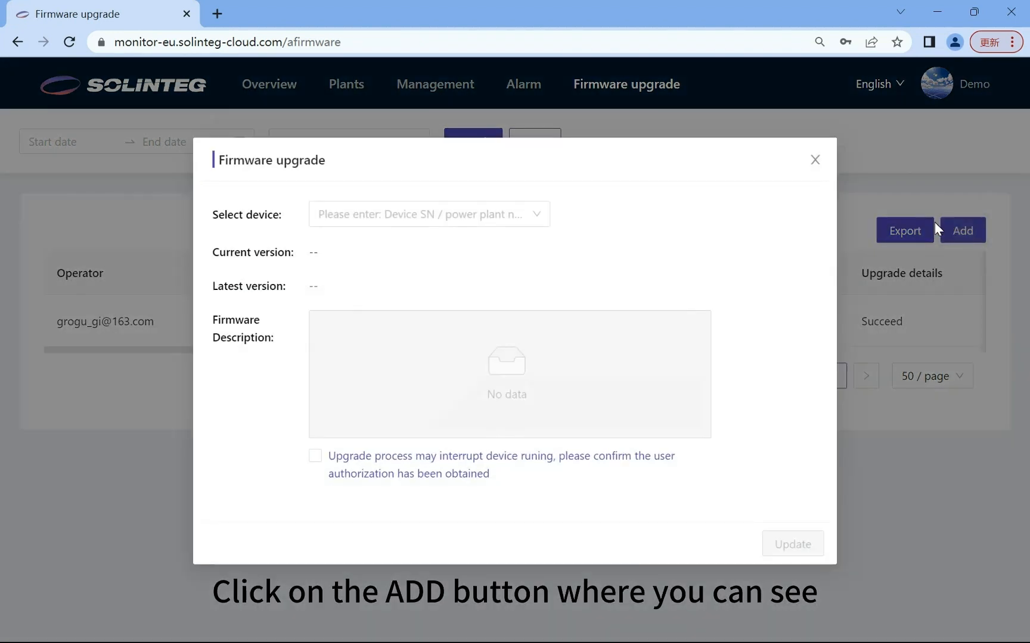